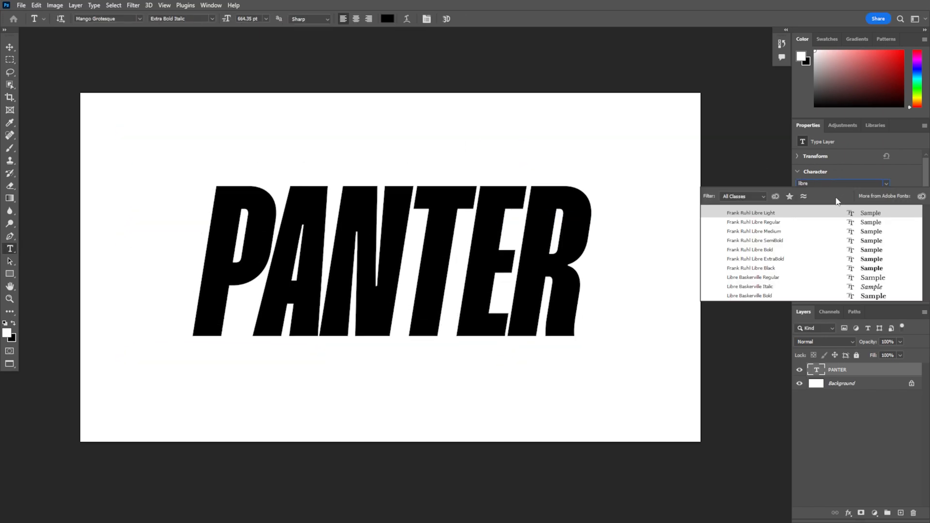
# Set PANTER in Libre Baskerville Italic and convert text plus Background into one smart object.
pyautogui.click(750, 287)
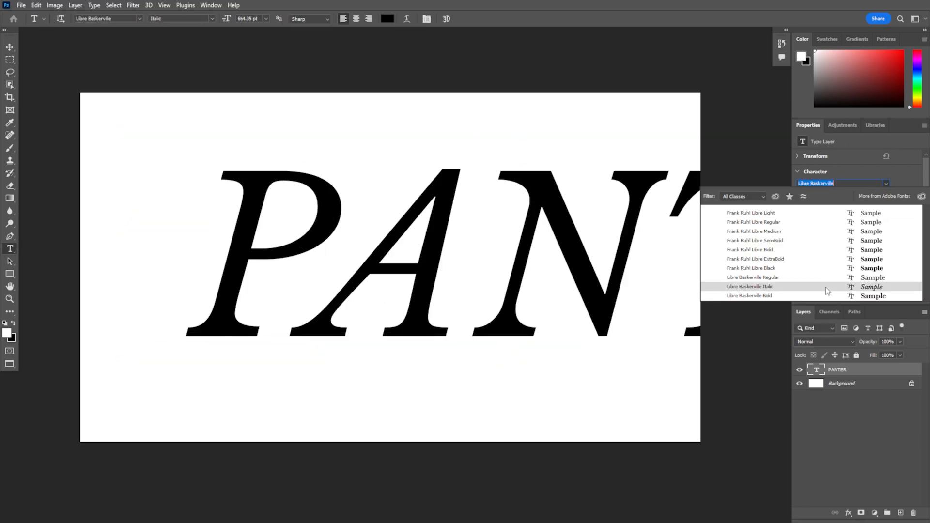
pyautogui.click(749, 287)
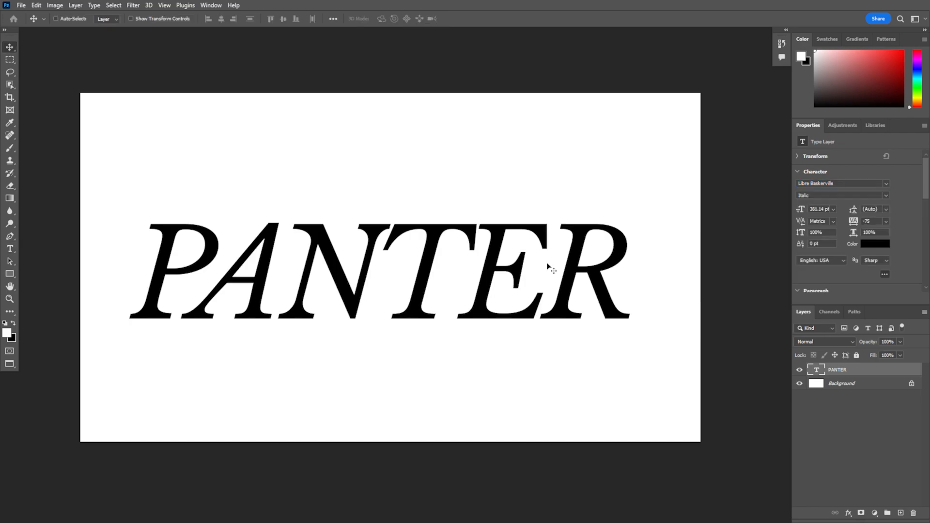
pyautogui.click(842, 383)
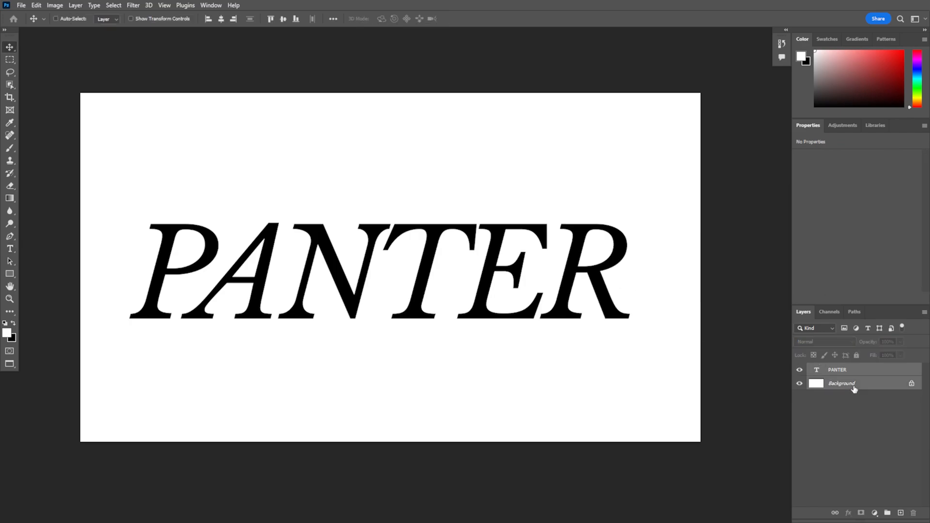
pyautogui.rightClick(852, 382)
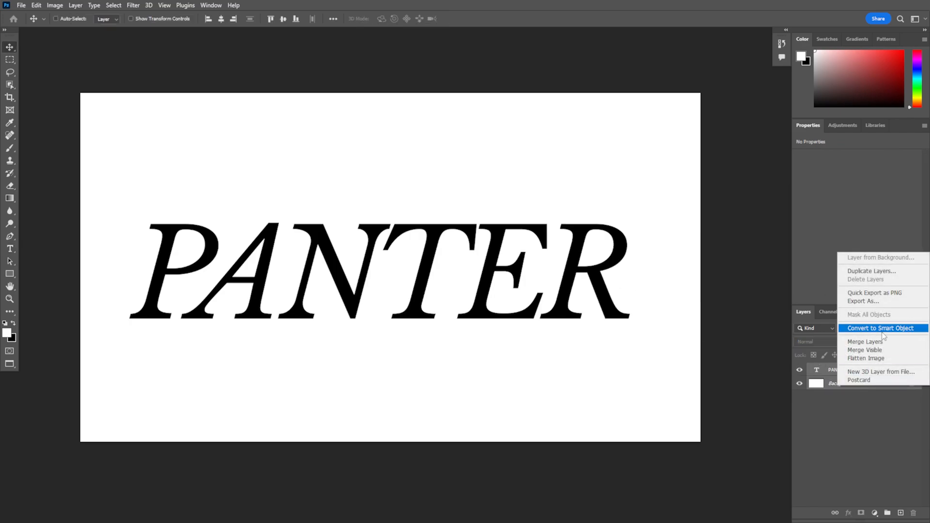
pyautogui.click(880, 328)
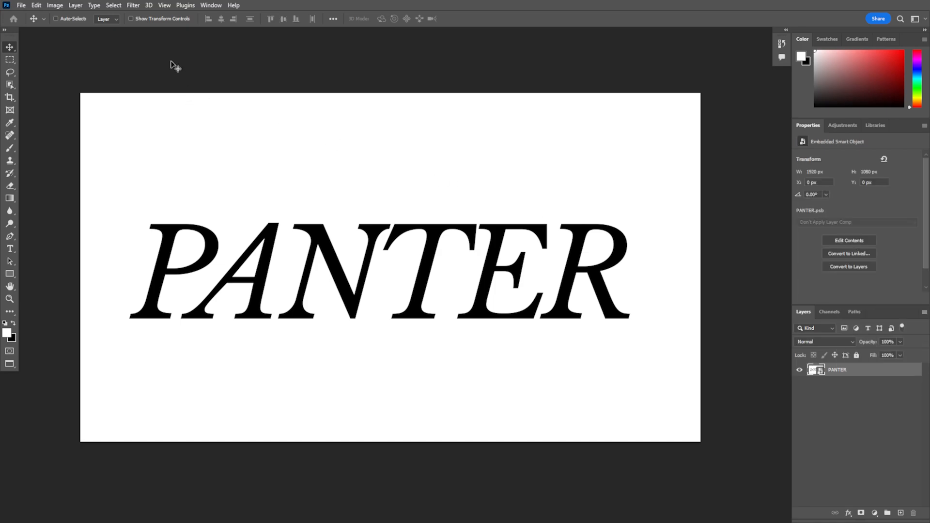
# Apply a Mosaic pixelate filter with cell size 14 to the PANTER smart object.
pyautogui.click(132, 5)
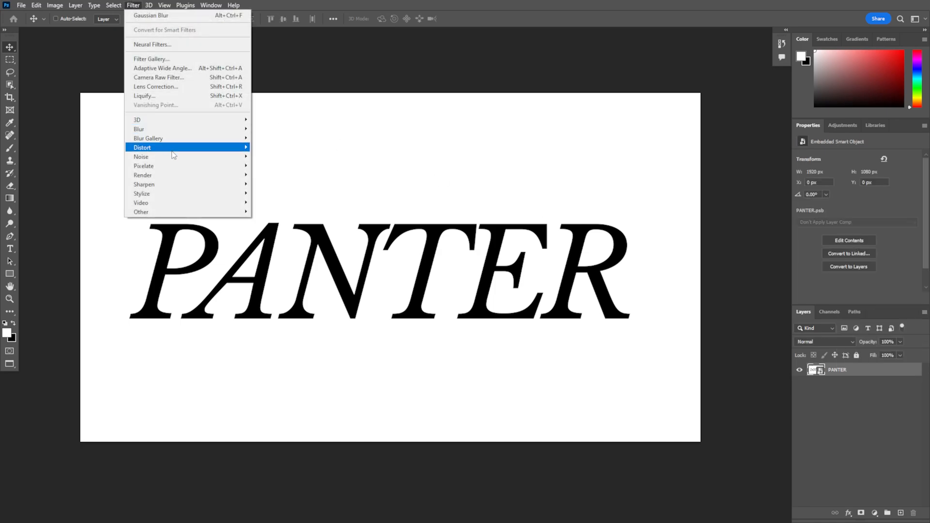
pyautogui.moveTo(144, 166)
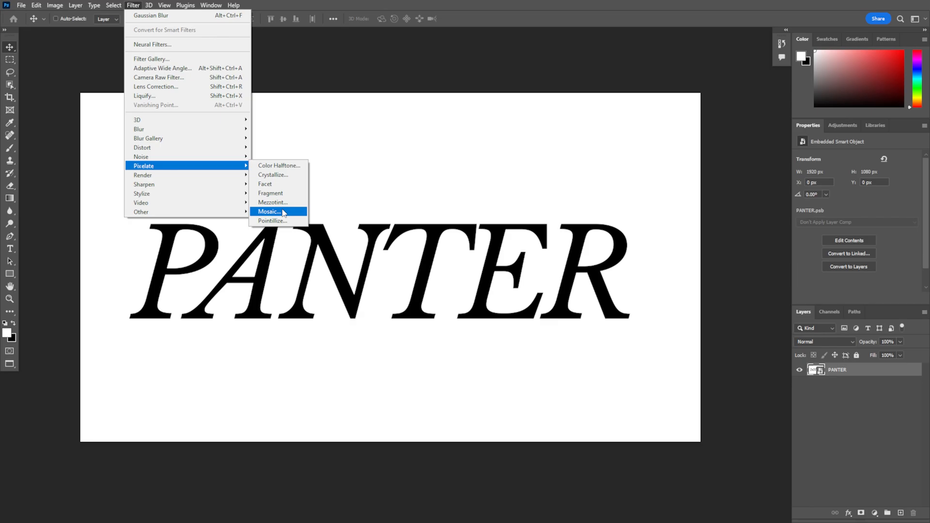
pyautogui.click(269, 212)
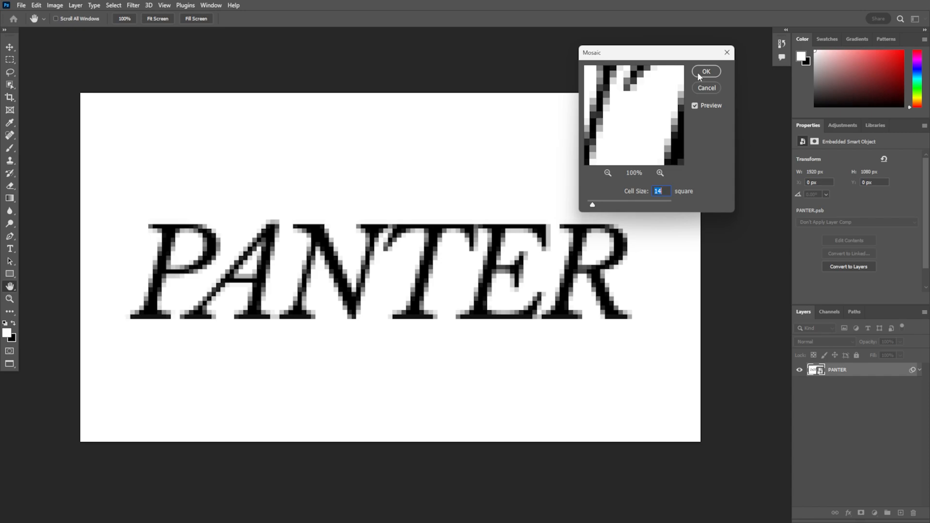
pyautogui.click(706, 71)
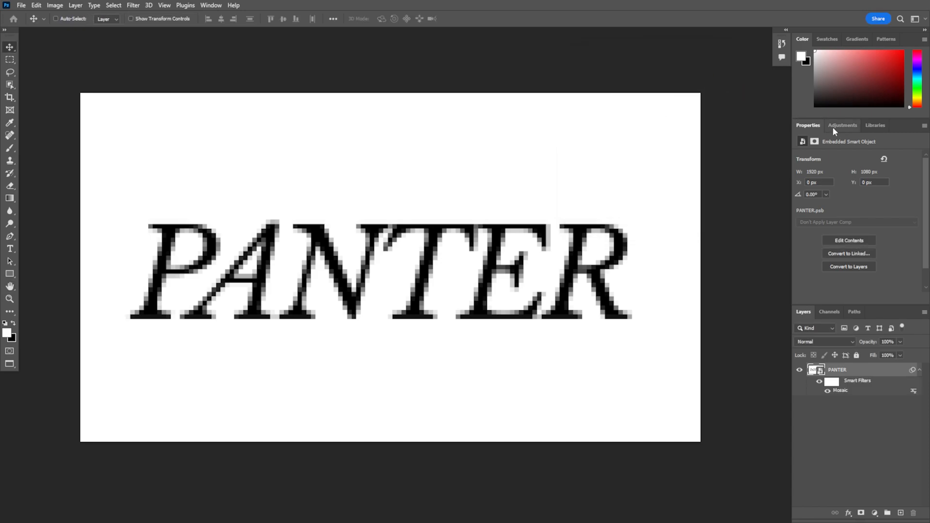
# Add an adjustment layer from the Adjustments panel over the pixelated word.
pyautogui.click(841, 125)
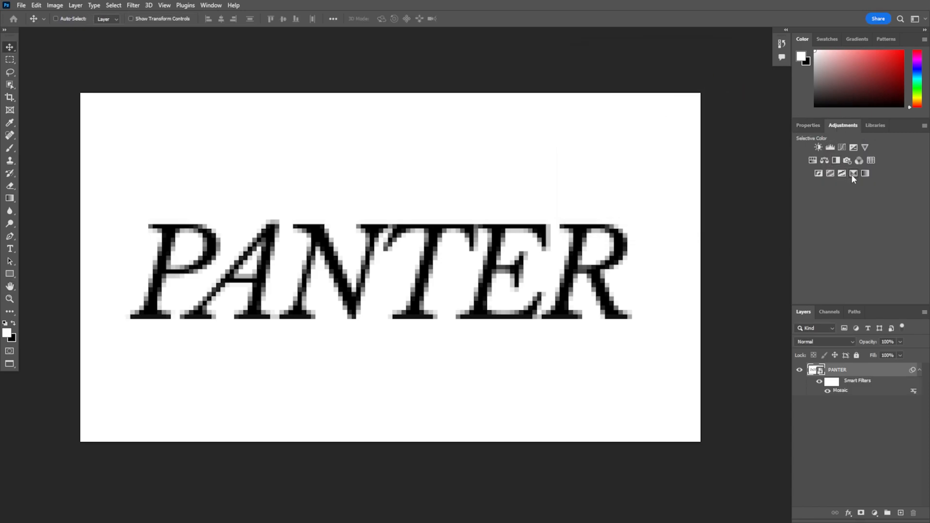
pyautogui.click(853, 173)
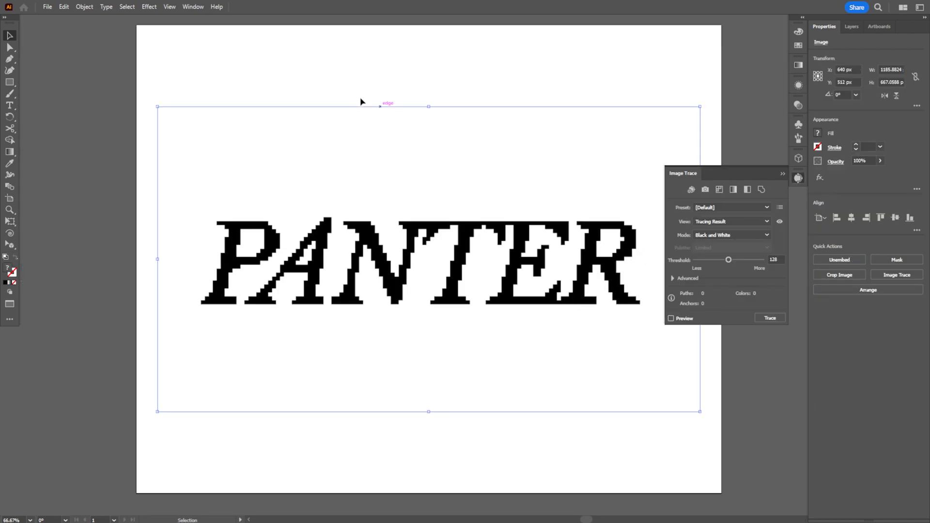
# Image Trace the placed PANTER in Black and White with Advanced > Ignore White ticked.
pyautogui.click(193, 6)
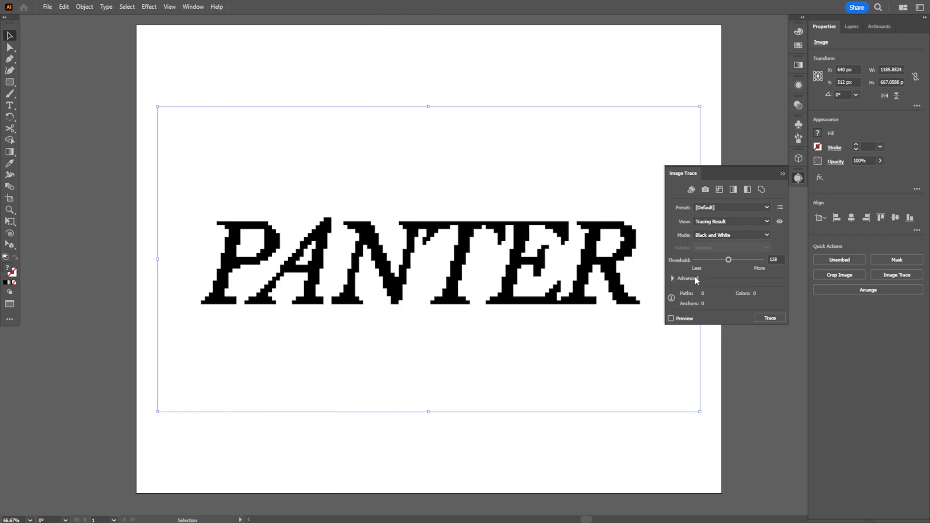
pyautogui.click(687, 278)
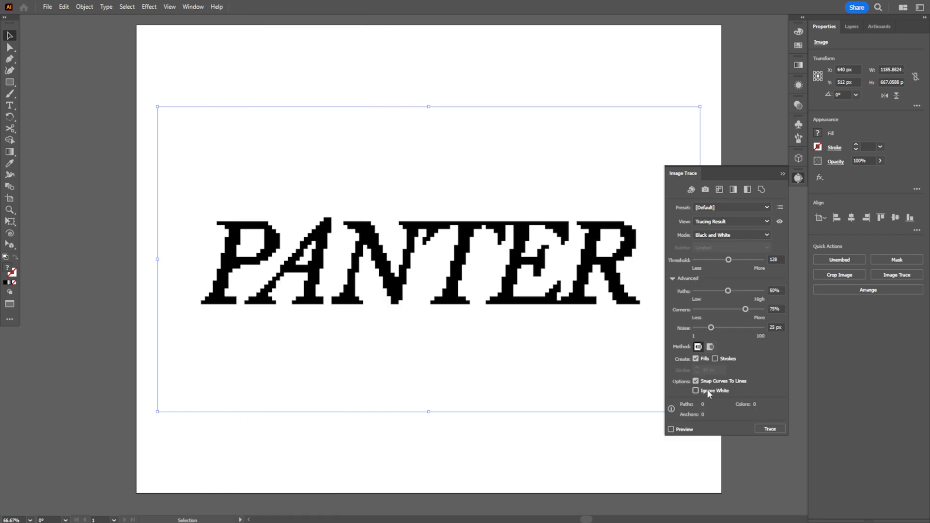
pyautogui.click(695, 391)
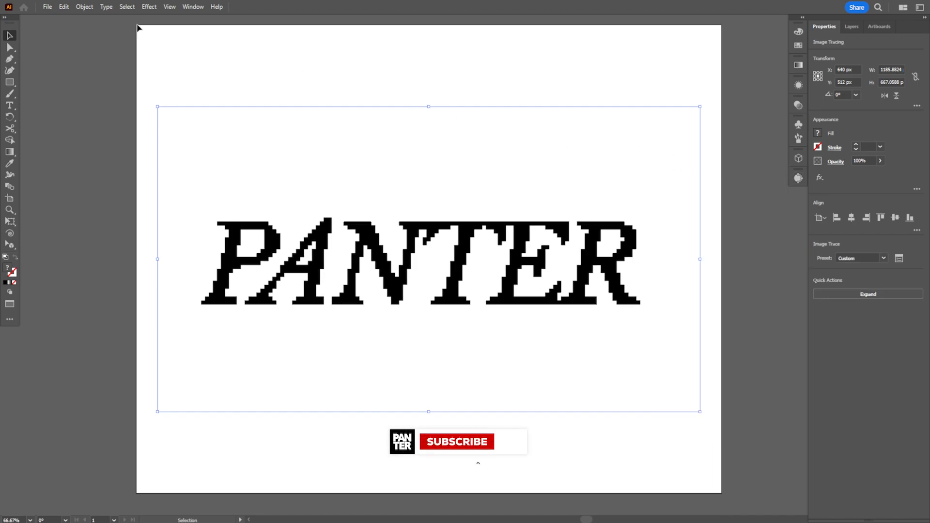
# Expand the trace into editable vector shapes, keeping Object and Fill ticked.
pyautogui.click(867, 293)
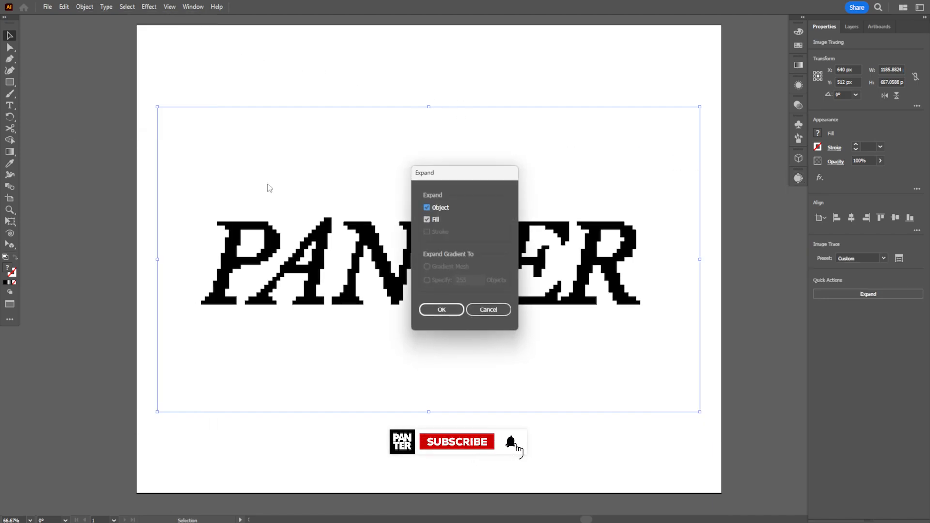
pyautogui.click(441, 309)
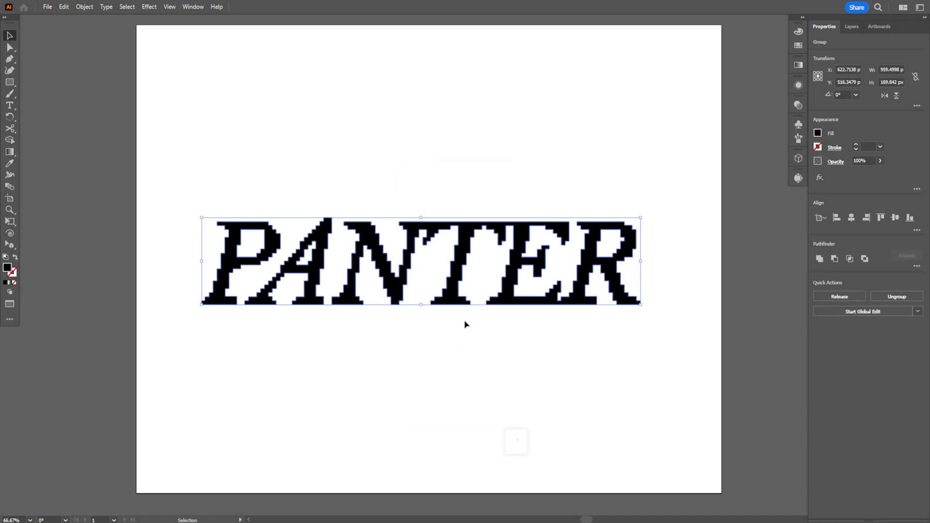